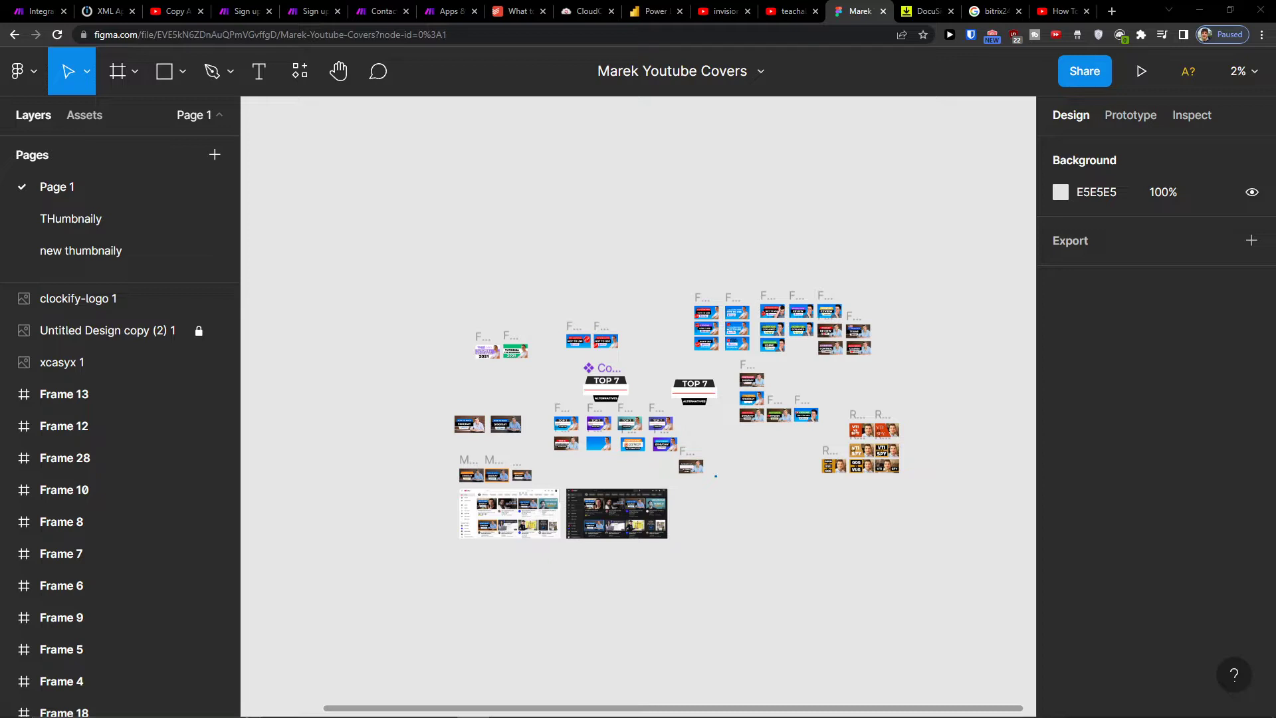
mouse_move(32, 11)
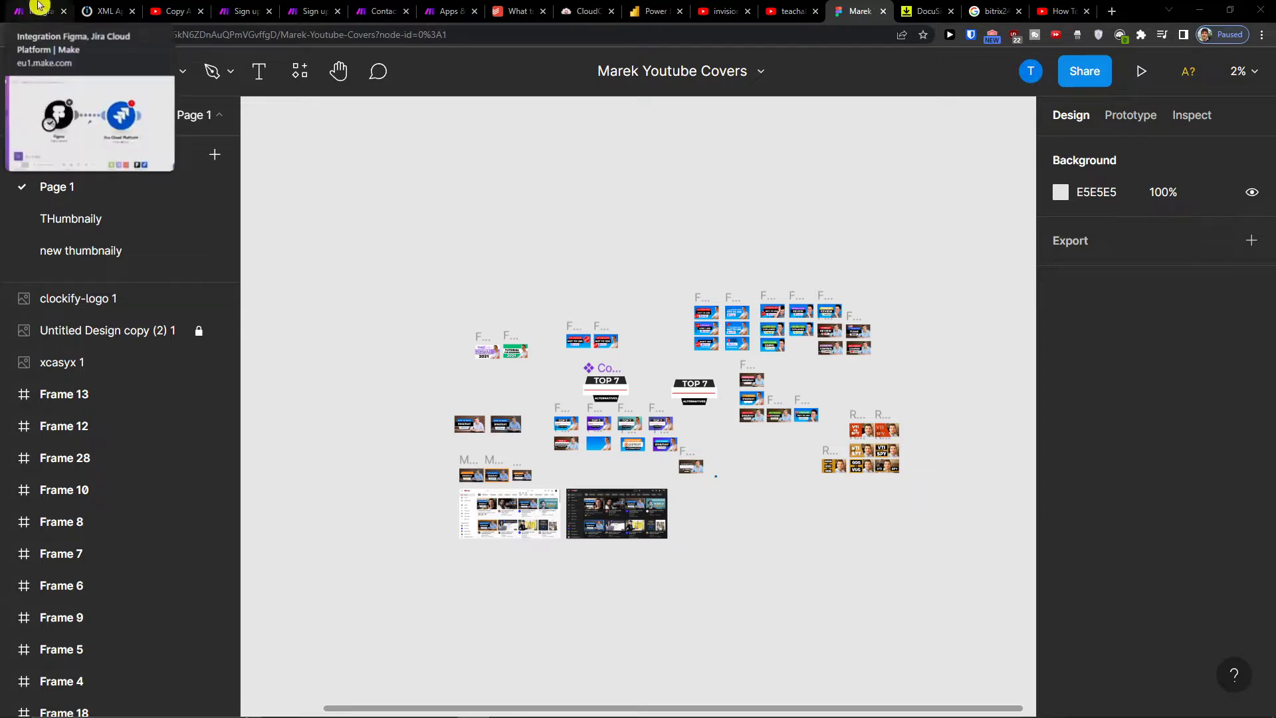
Leave the Figma YouTube covers file for the YouTube video page with the Make sign-up link
click(171, 11)
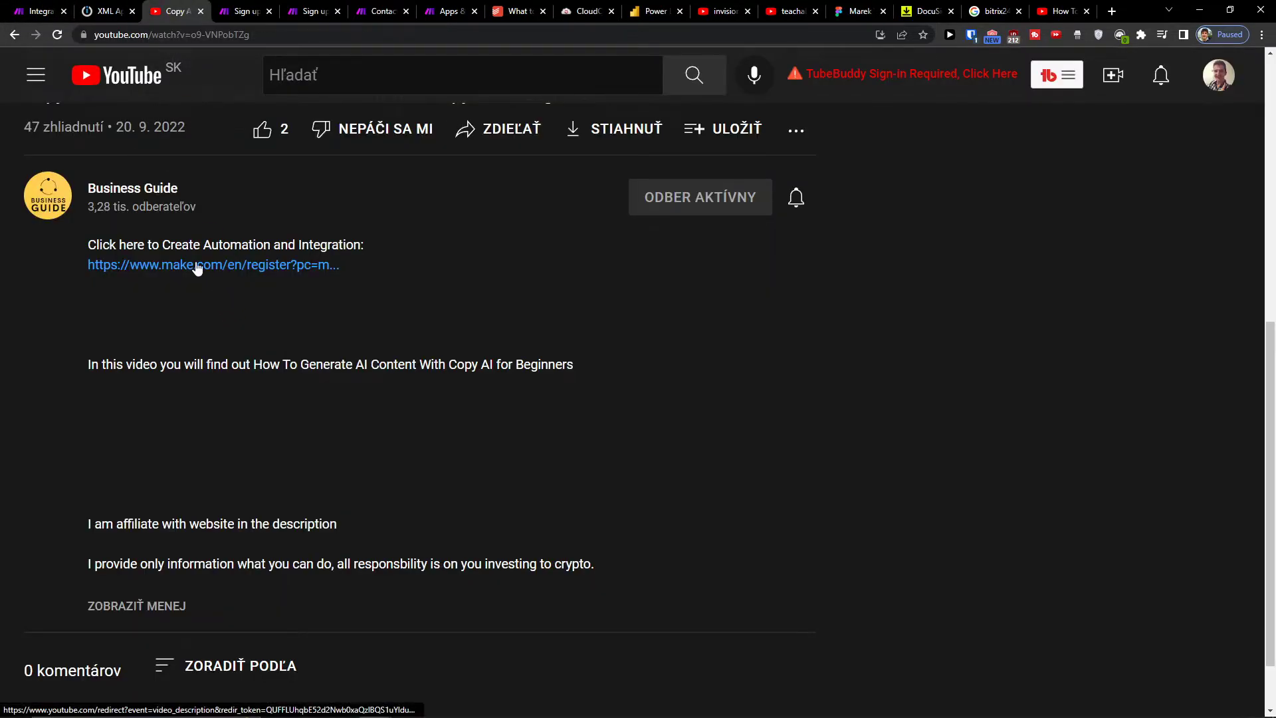
Open the Make sign-up page from the video description, then view Make's All scenarios list
click(213, 264)
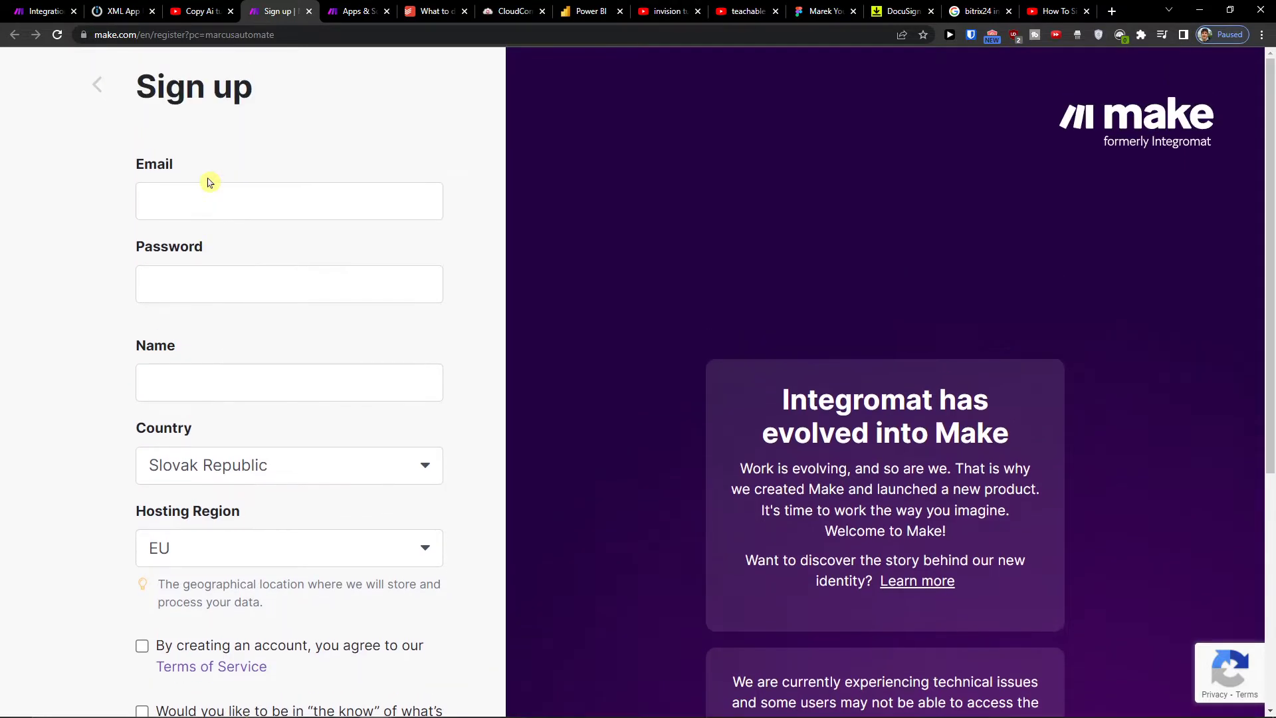
click(289, 200)
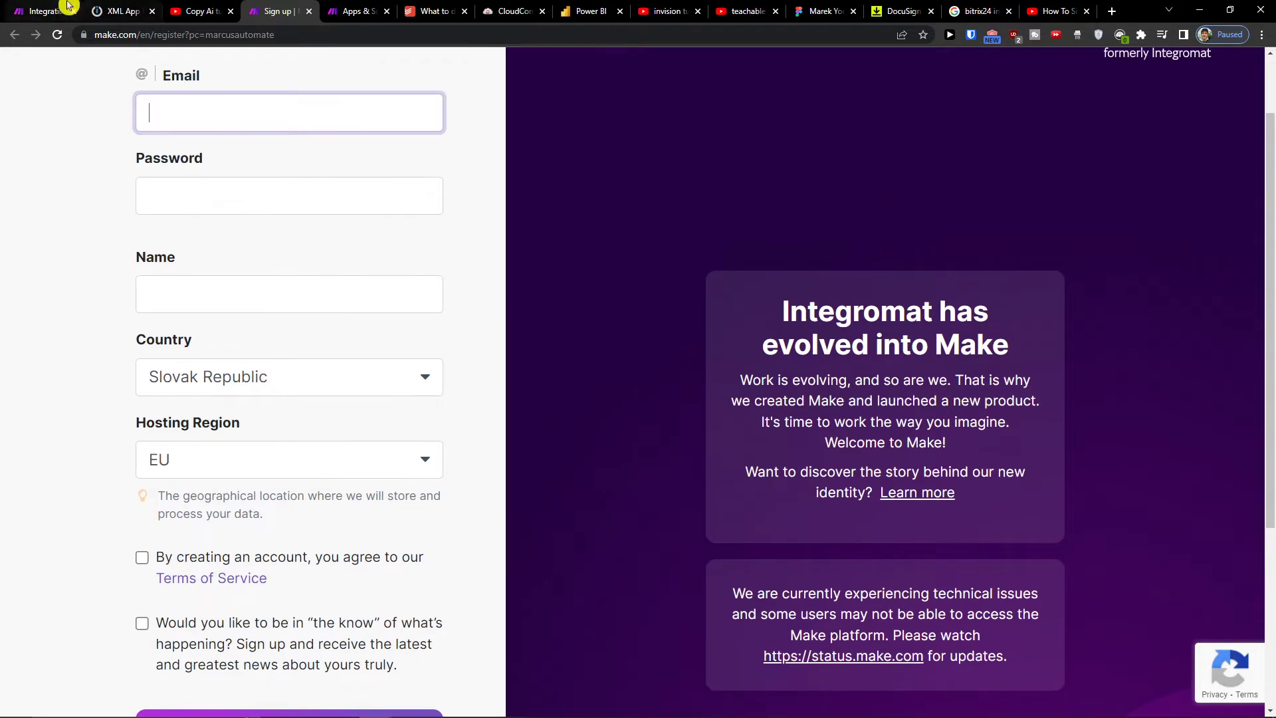
click(40, 11)
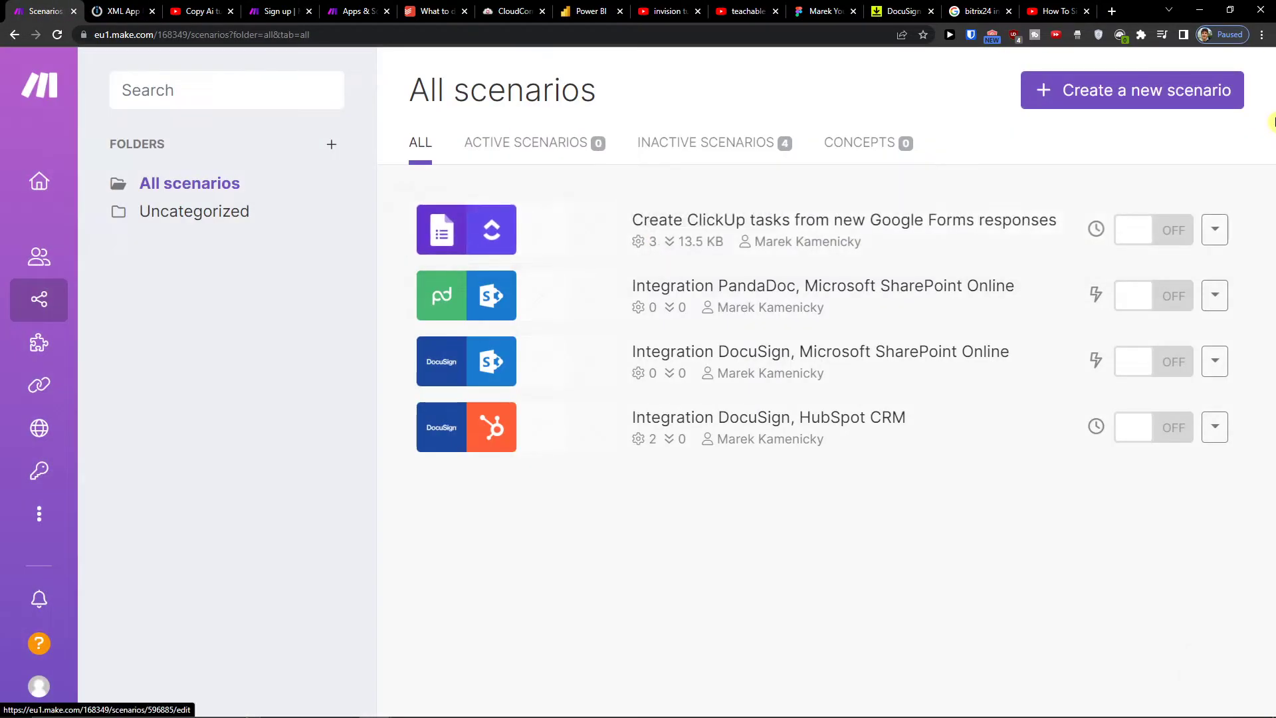
Create a new scenario triggered by Microsoft Teams Watch Messages, watching channel messages
click(1130, 90)
text(figm)
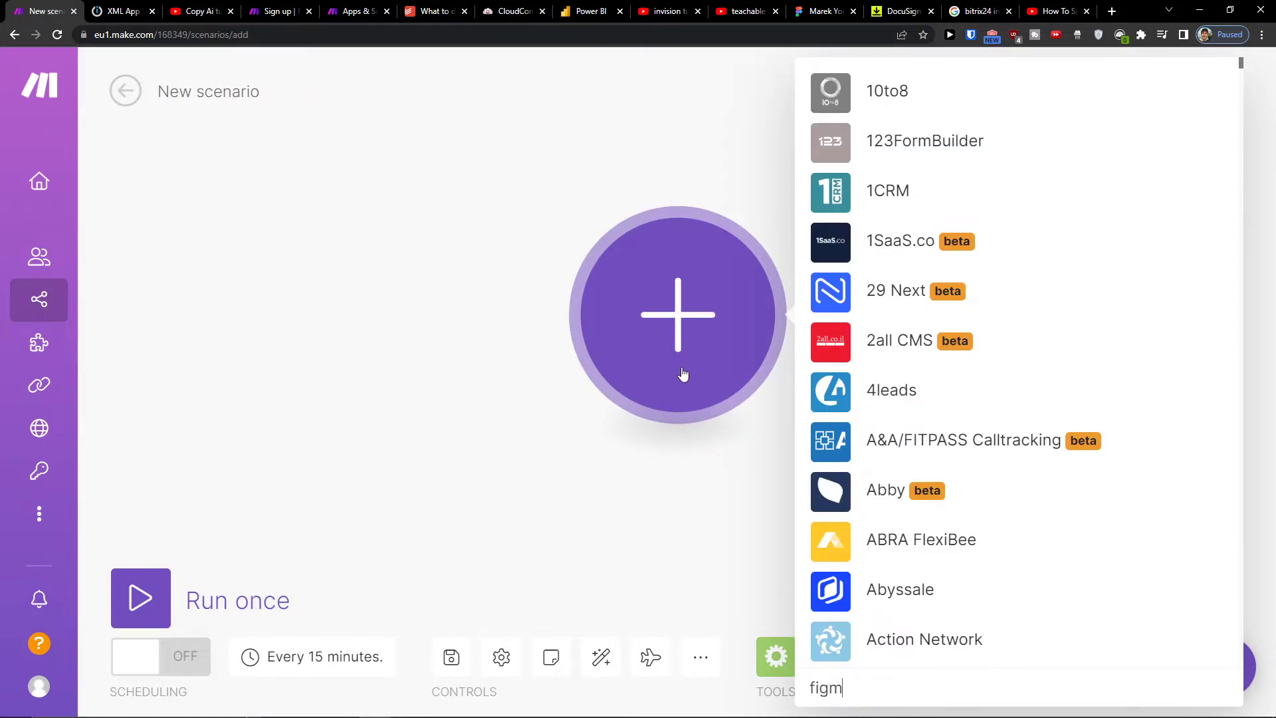
text(tea)
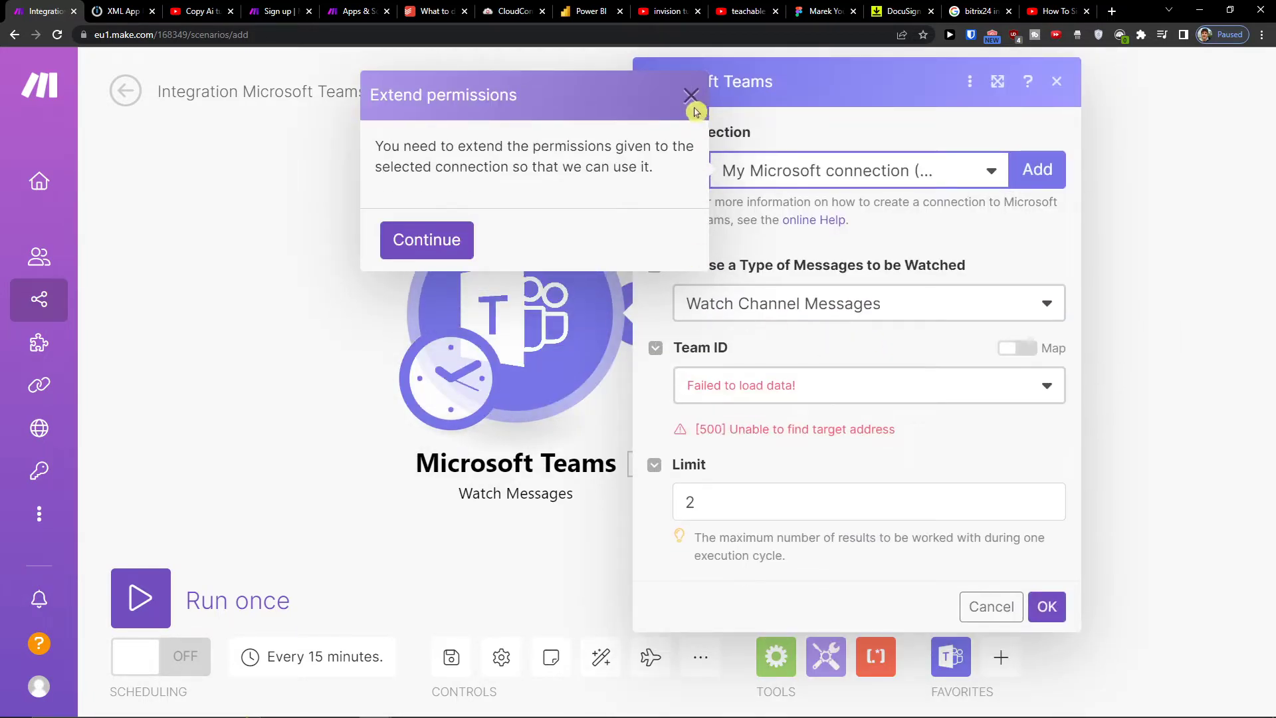
Dismiss the permissions prompt and connect a Figma Post a Comment module after the Teams trigger
click(691, 95)
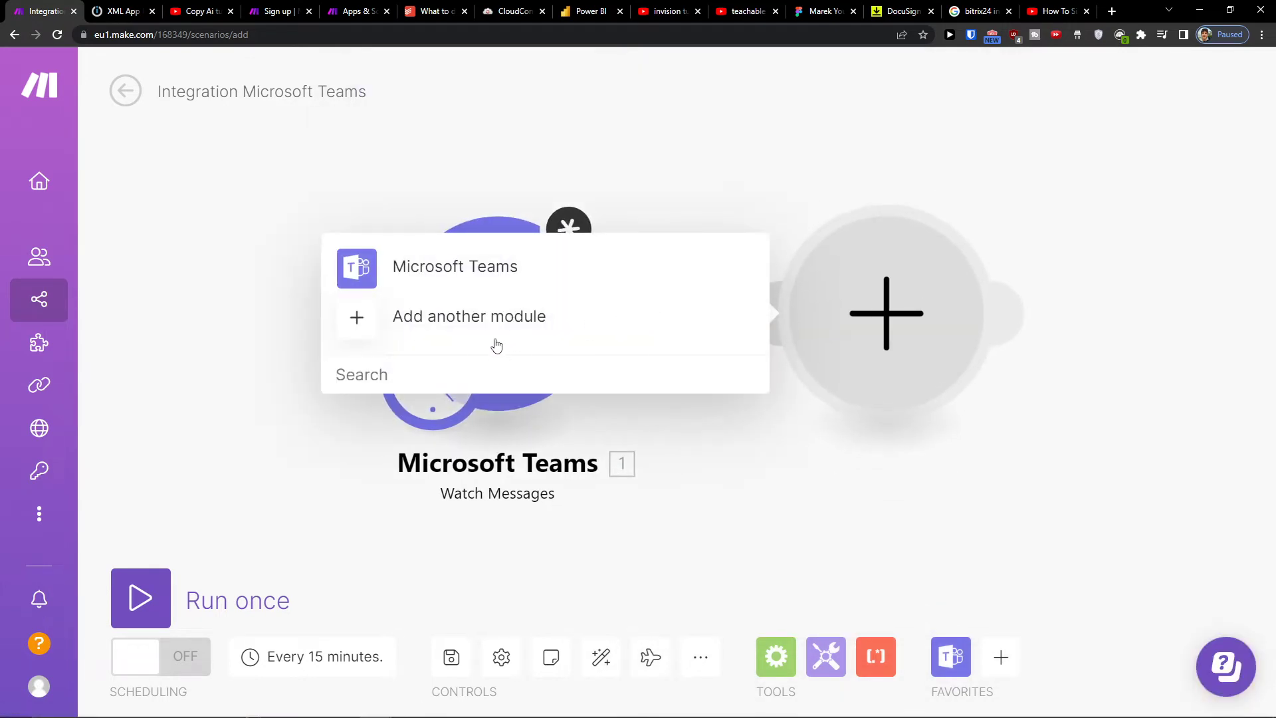
text(figm)
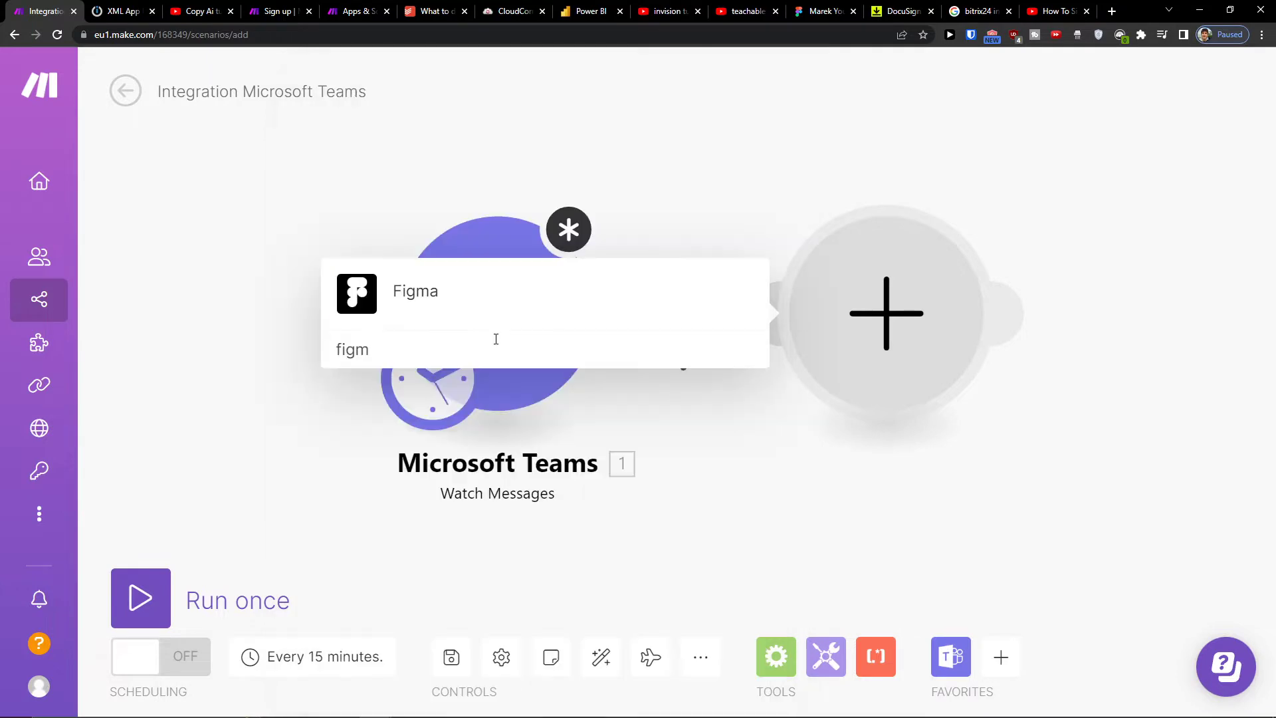
click(415, 290)
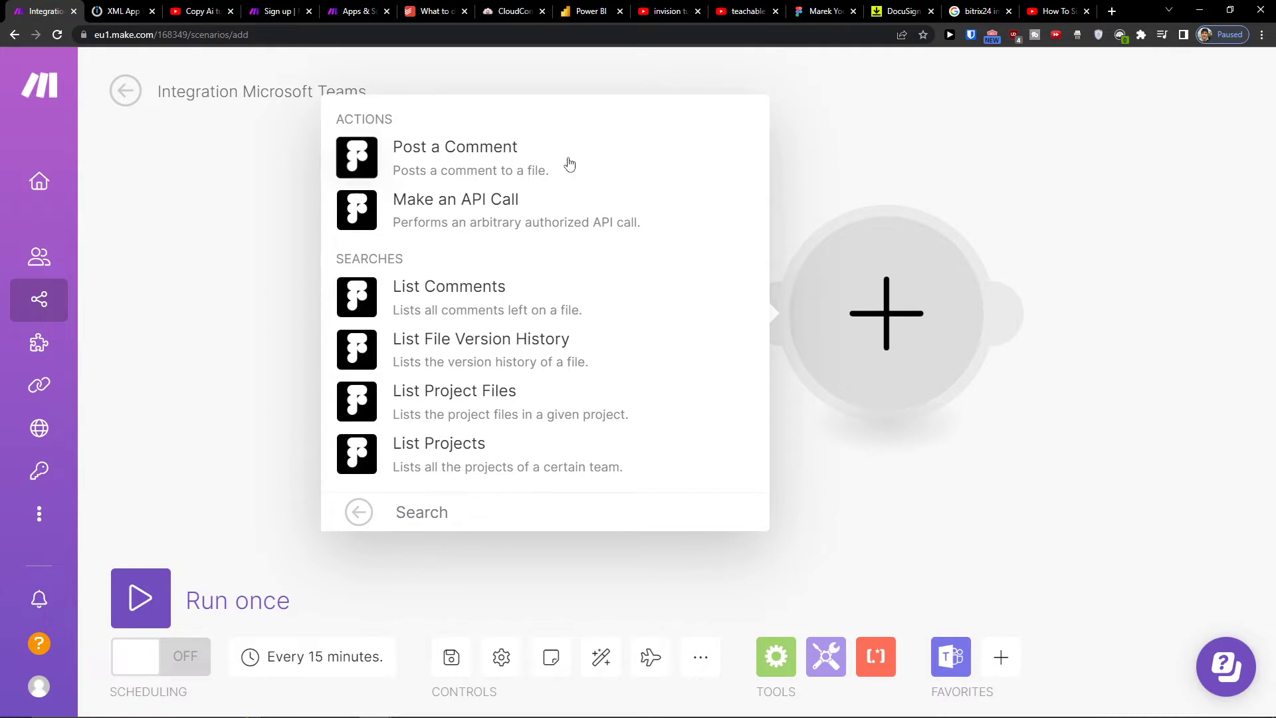
click(454, 146)
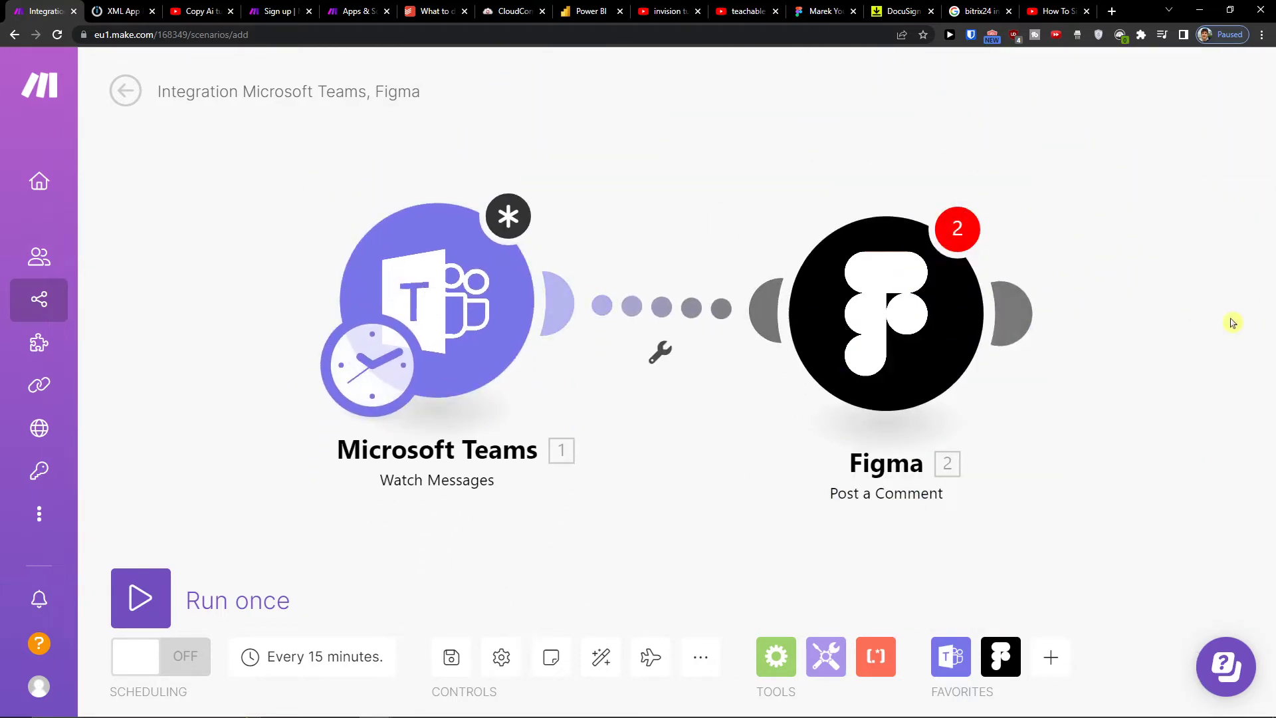
mouse_move(436, 11)
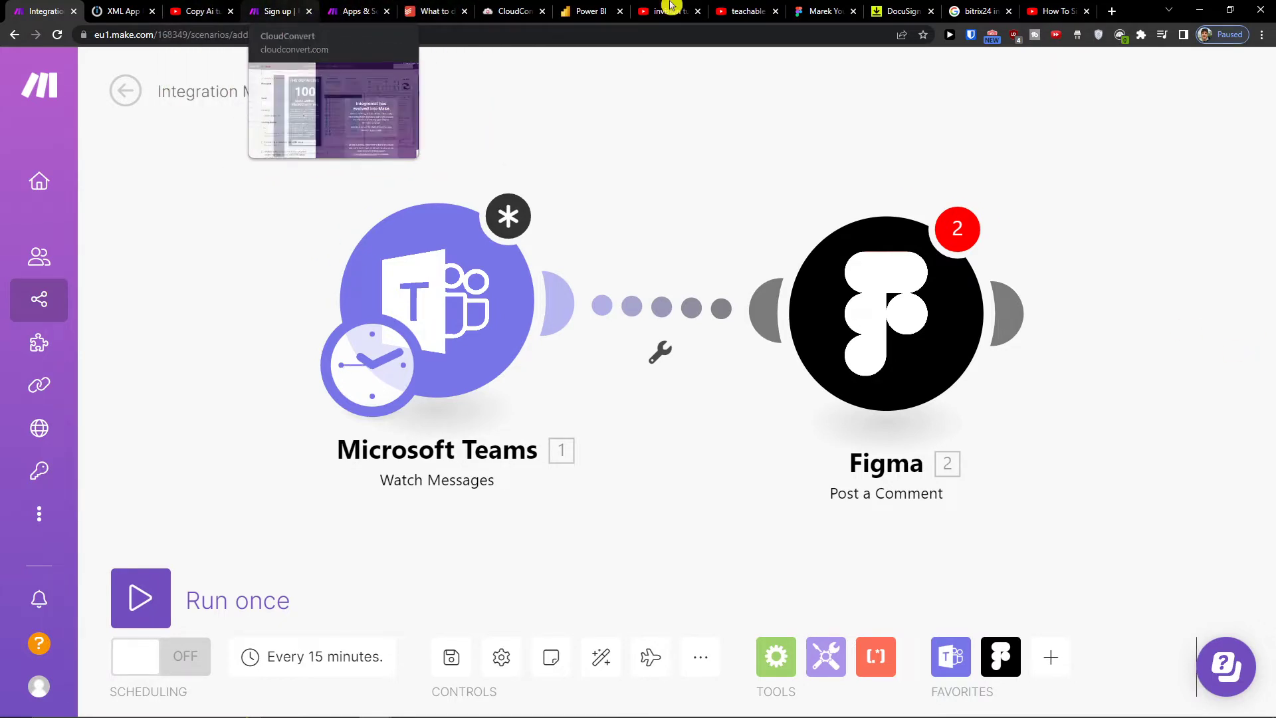
Search Google for make.com customer support and open the 'Contact support | - Make' form
click(974, 11)
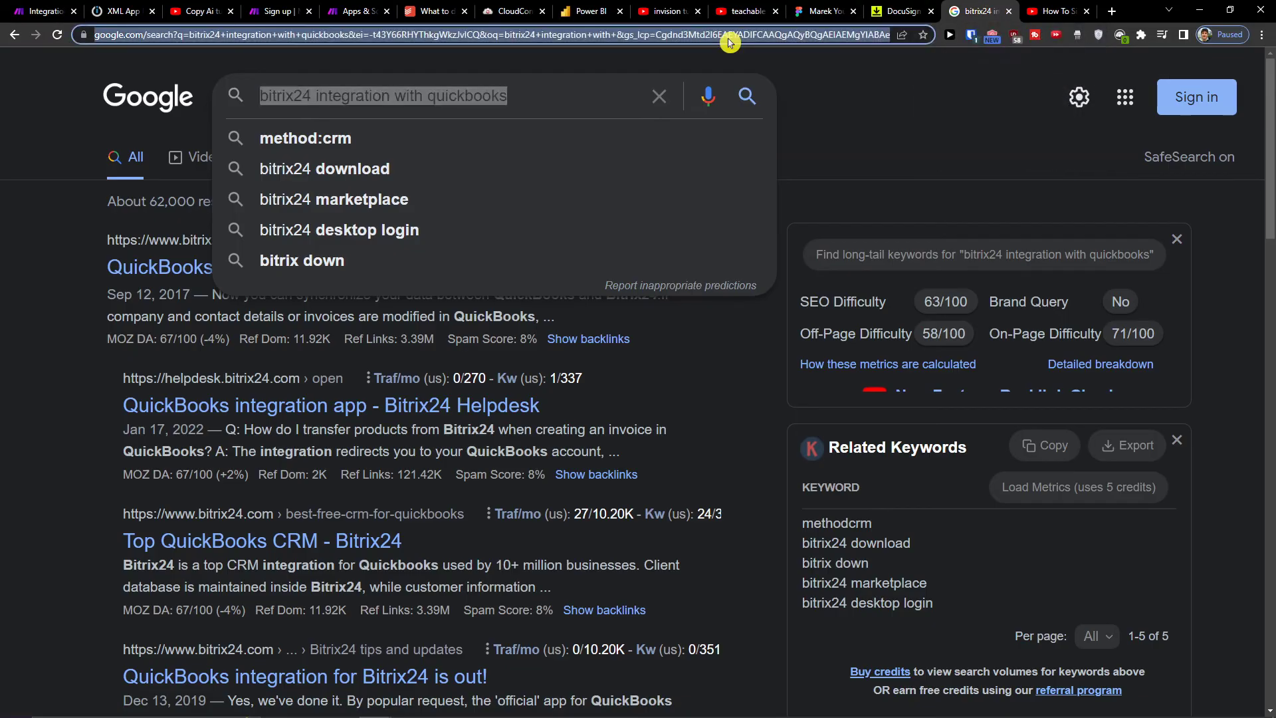
text(figma)
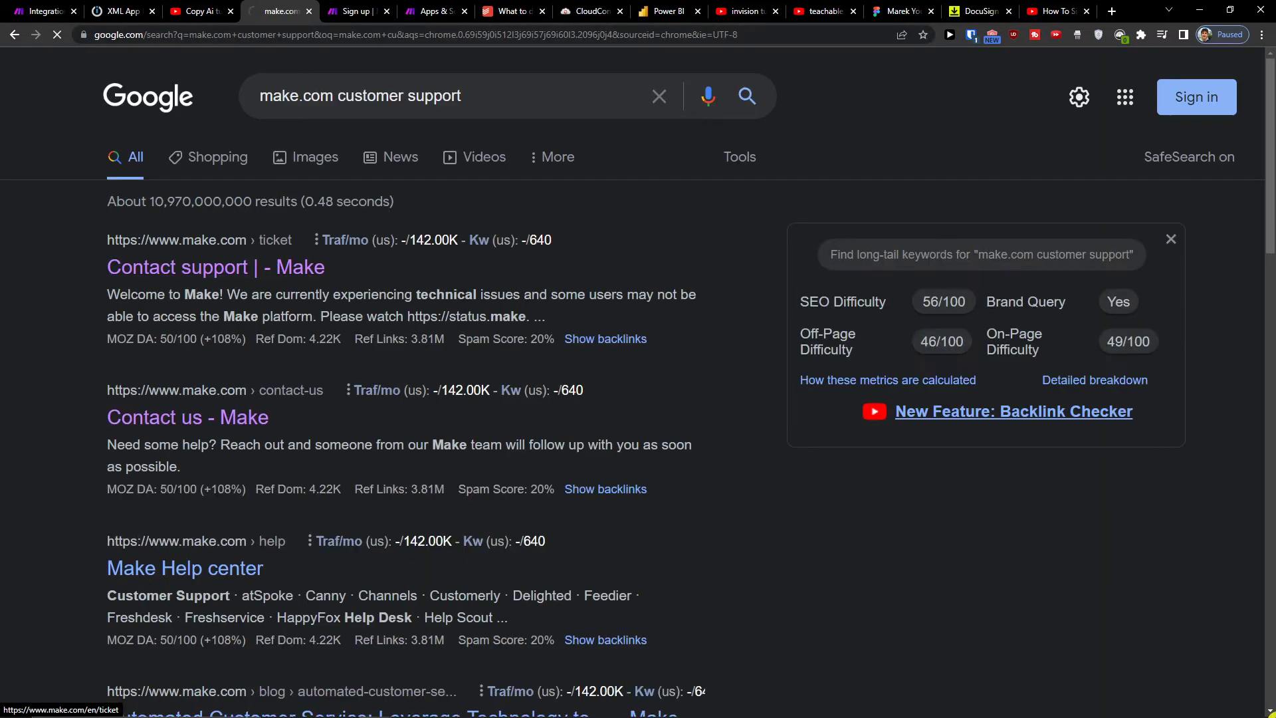
click(214, 267)
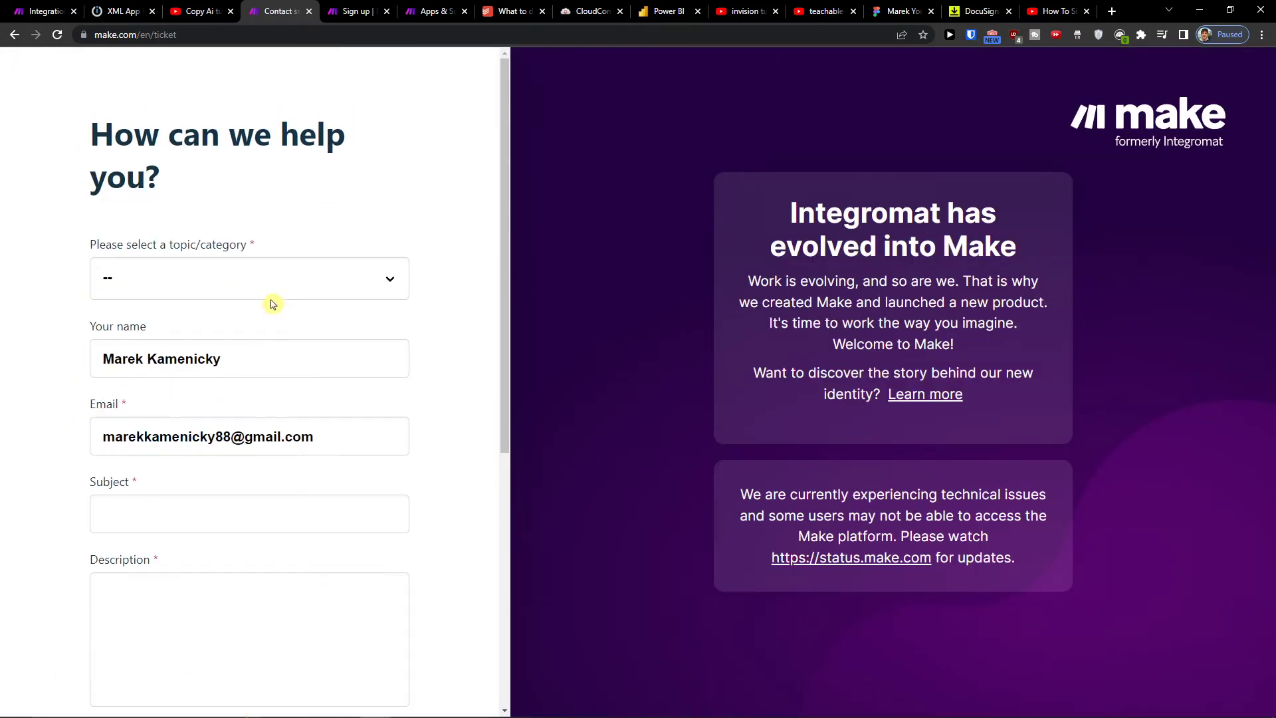
Set the support ticket topic to Technical Issue about a Scenario and begin the scenario URL
click(248, 278)
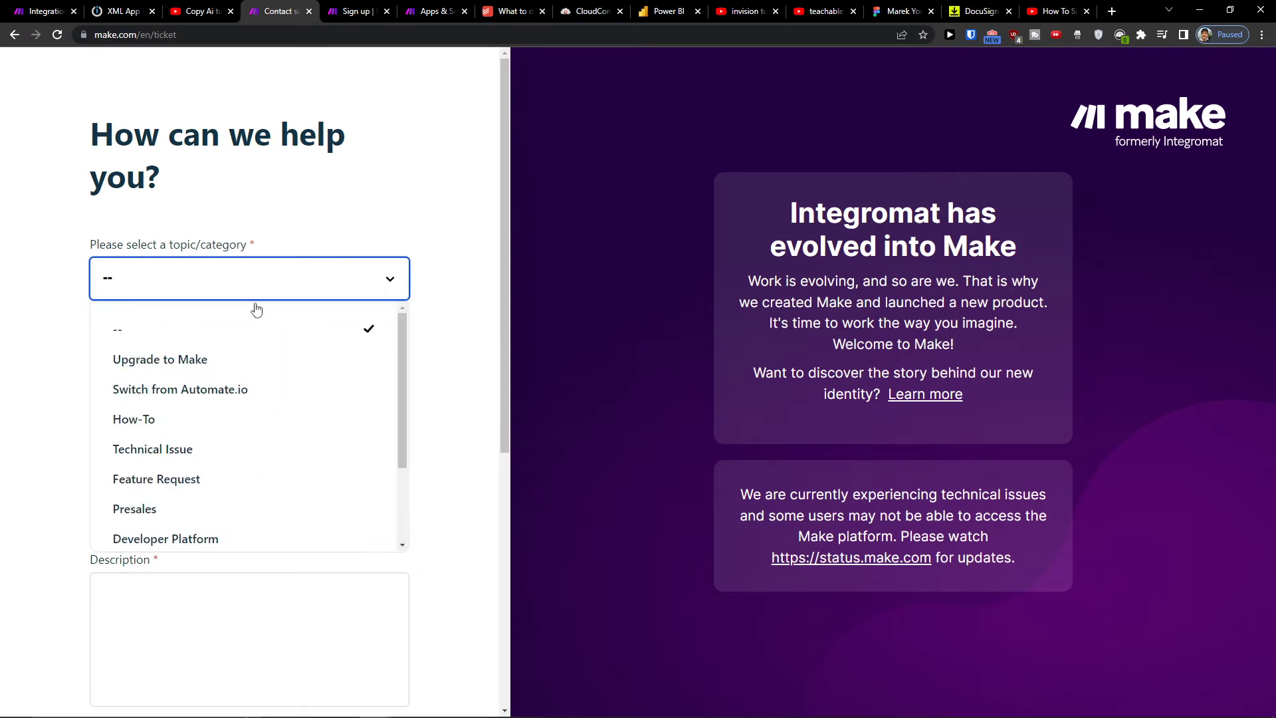
click(152, 449)
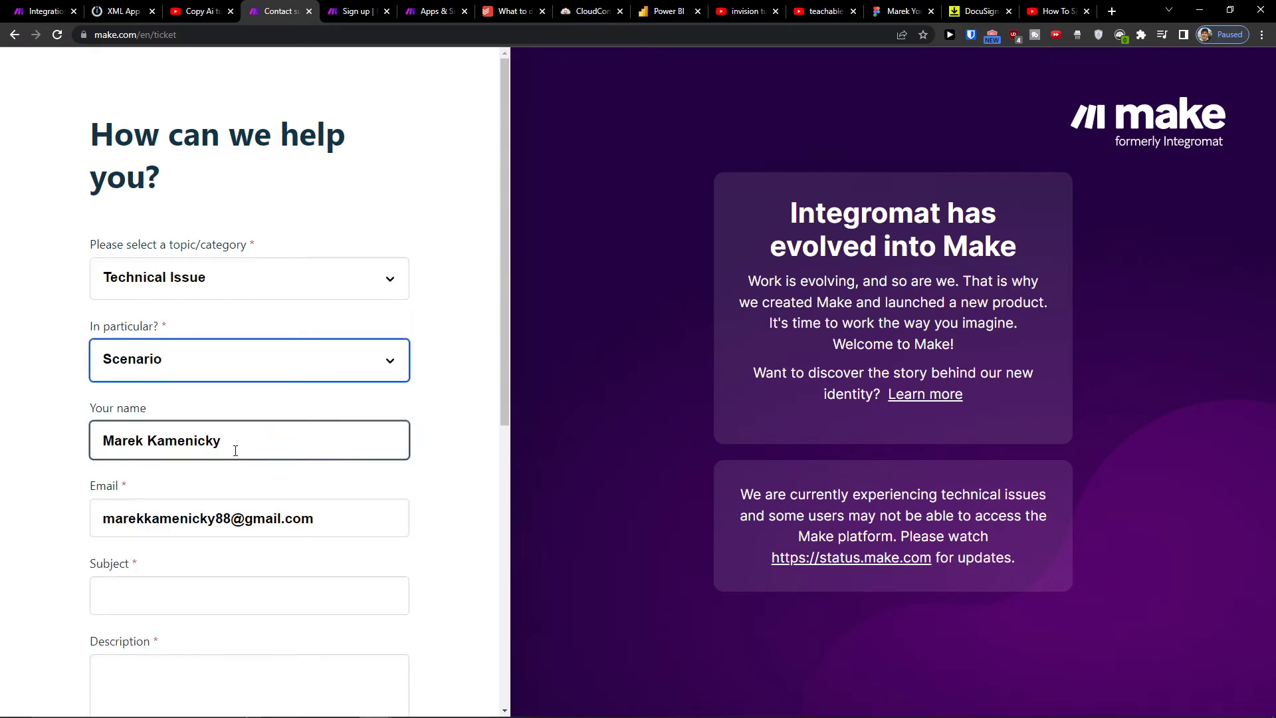
scroll(down, 3)
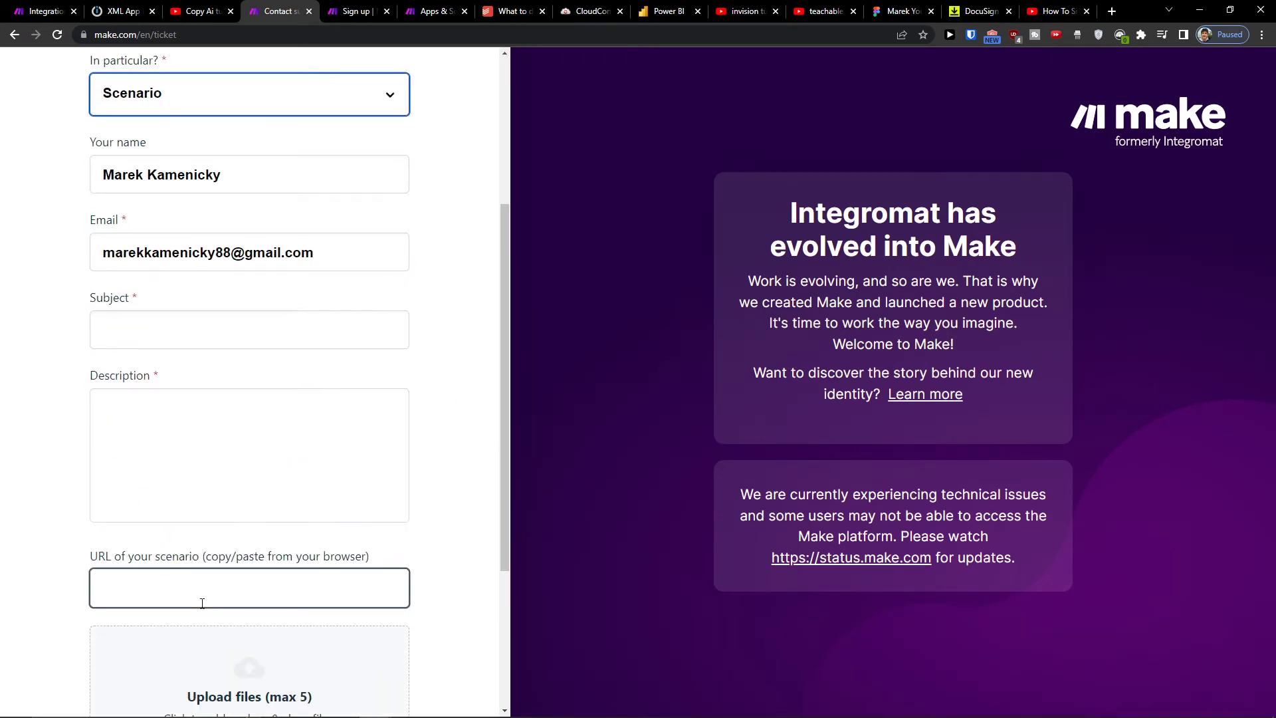
click(250, 455)
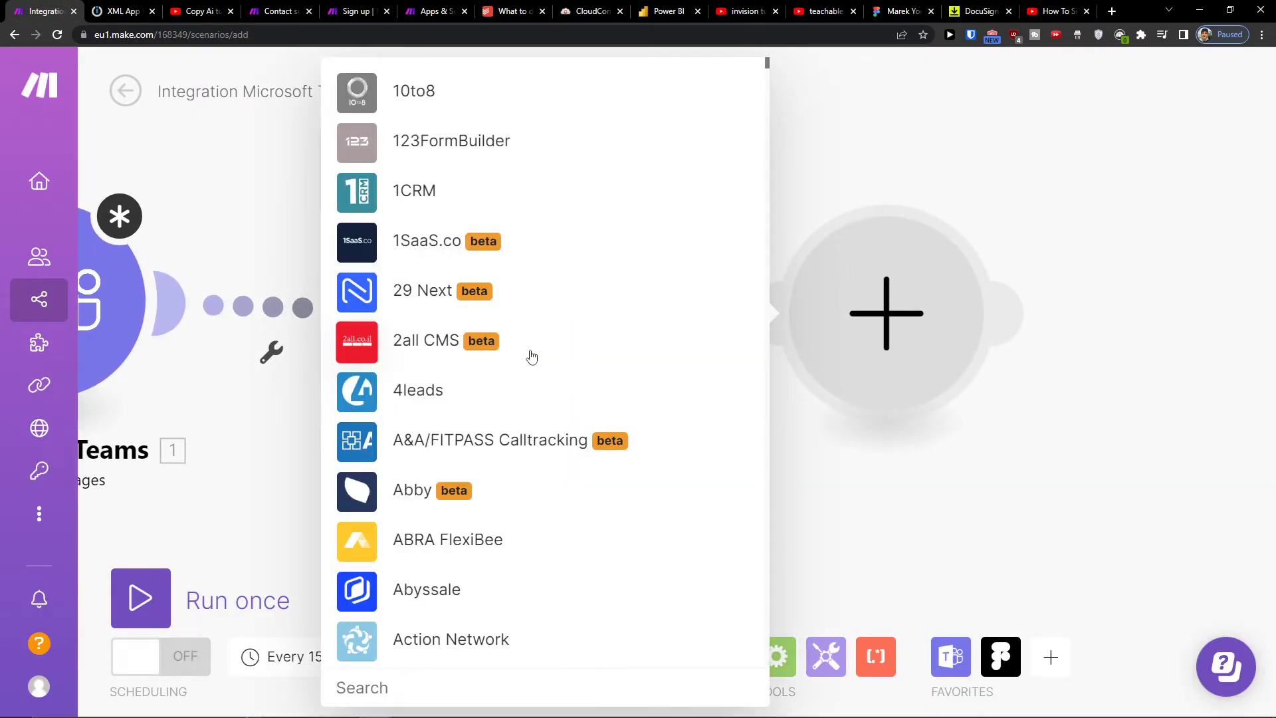
Search the app list for the scenario's next module for 'story'
text(story)
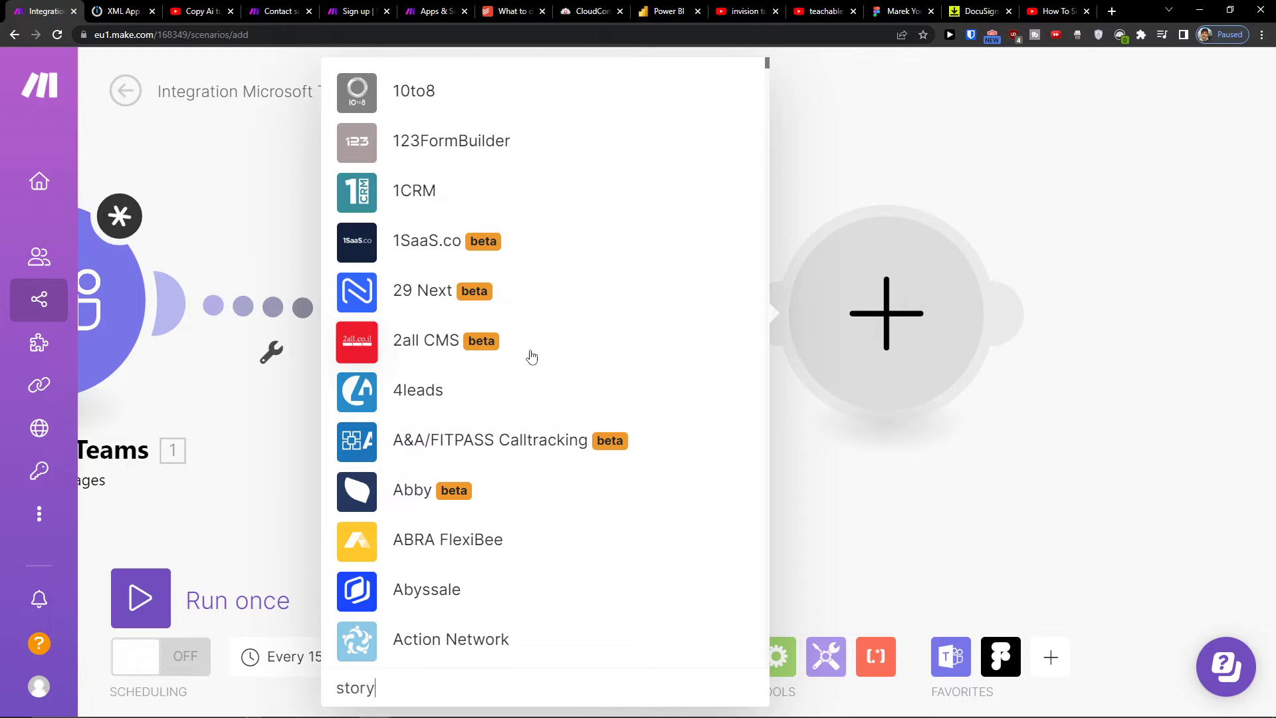